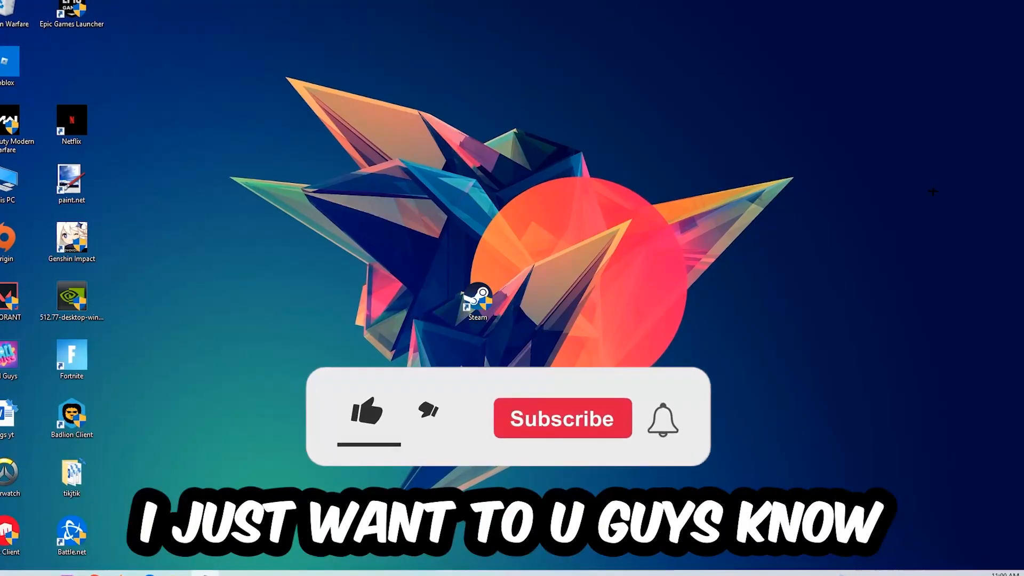
# Open Task Manager from the taskbar's right-click menu
pyautogui.click(364, 414)
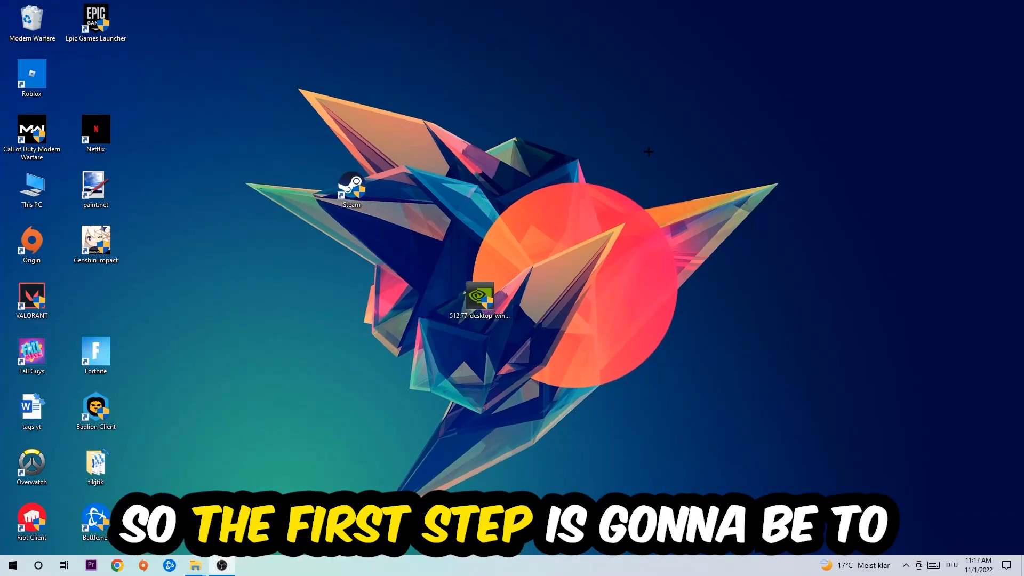
pyautogui.moveTo(656, 144)
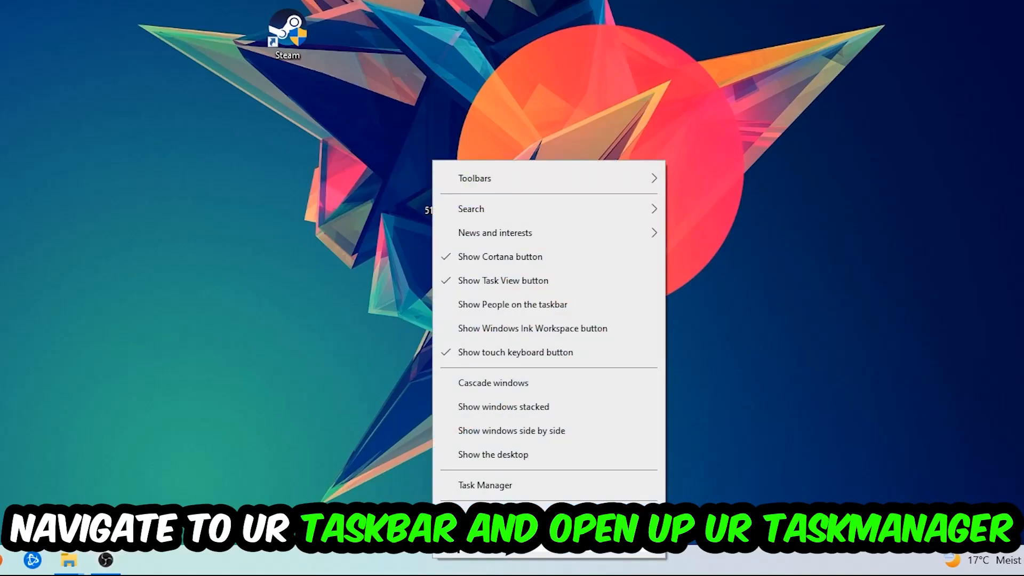
pyautogui.click(485, 485)
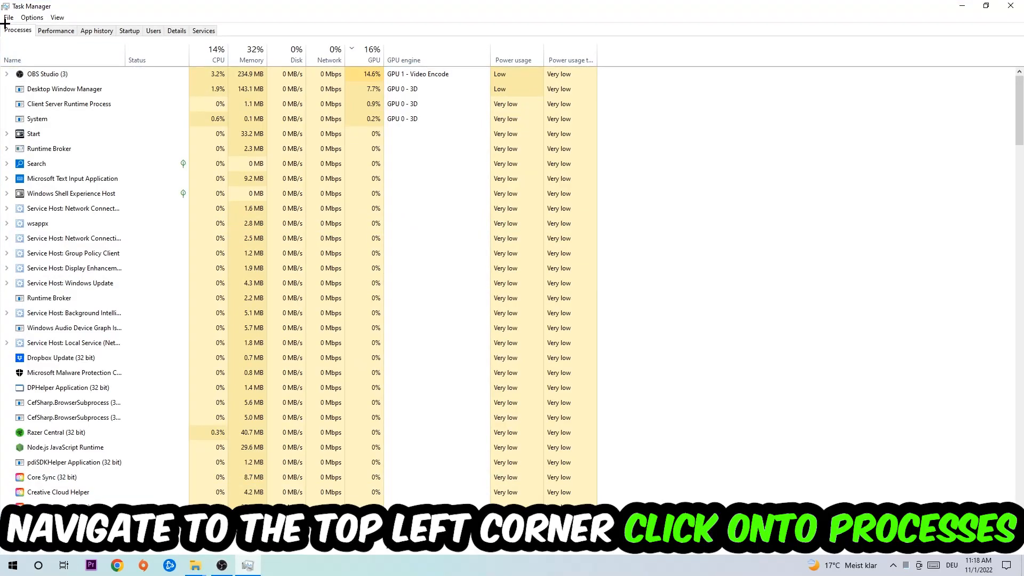
# Inspect several processes, including Microsoft Text Input Application's options, then open Windows Settings
pyautogui.click(74, 268)
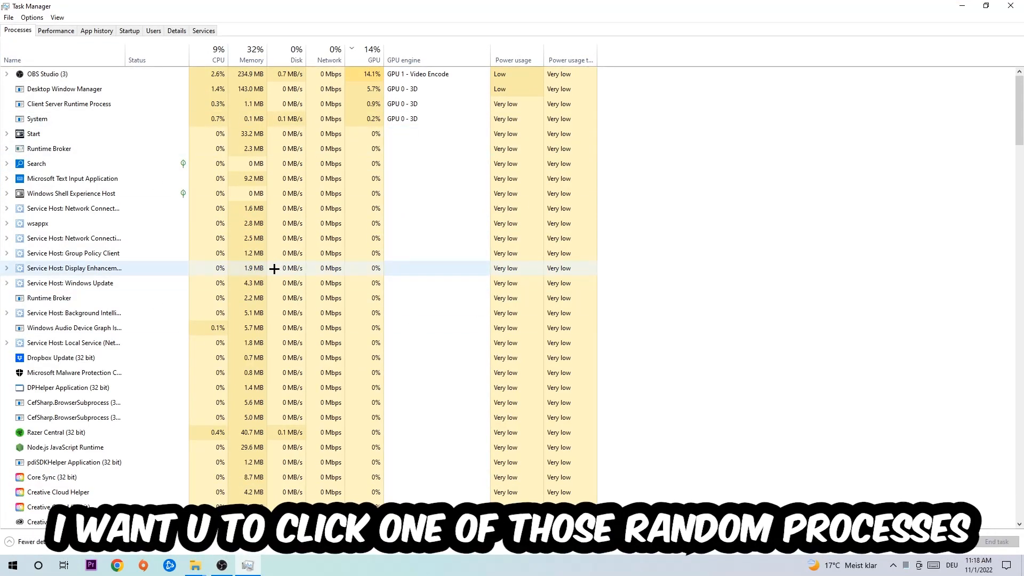
pyautogui.click(73, 238)
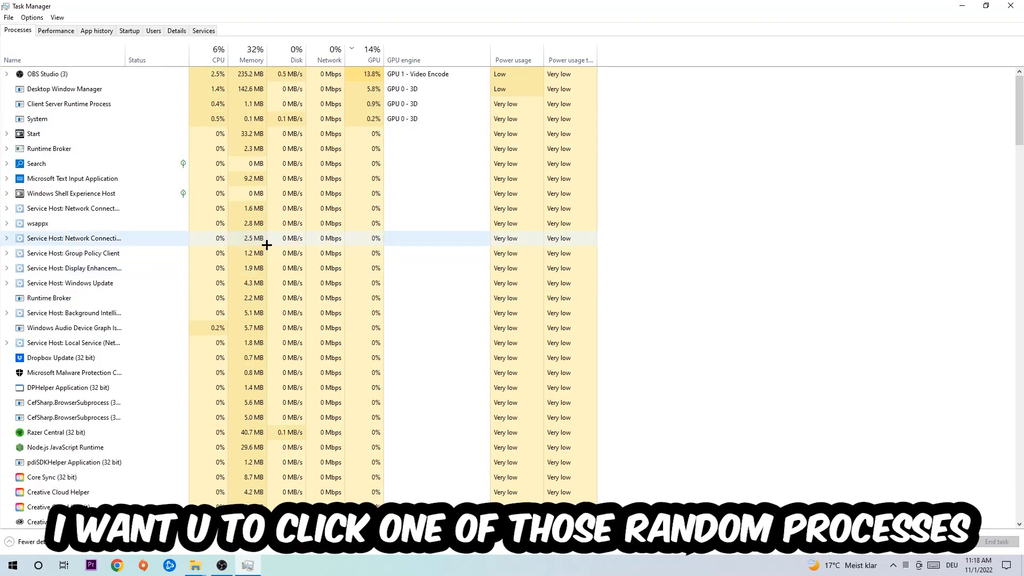
pyautogui.click(71, 179)
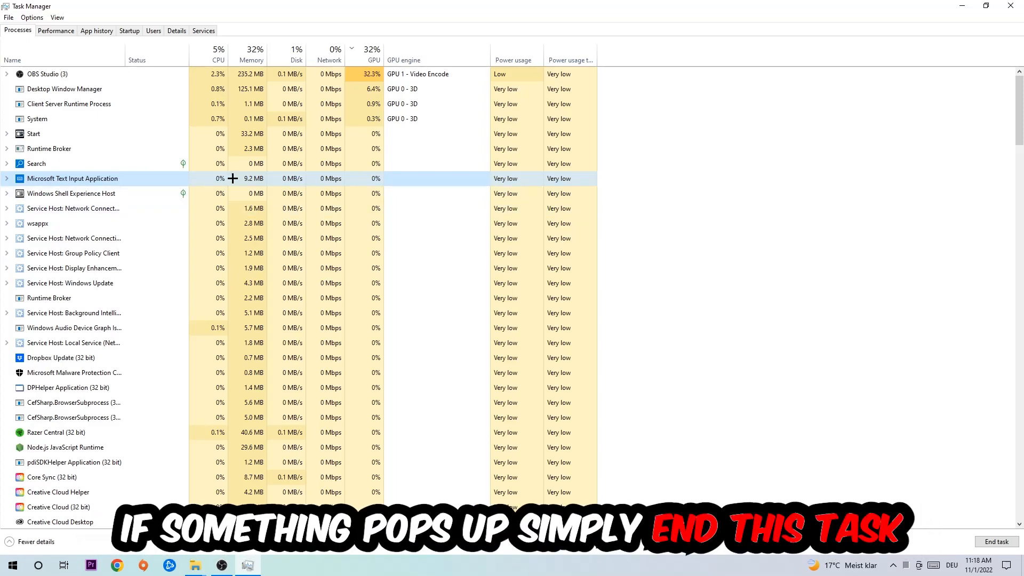
pyautogui.rightClick(75, 178)
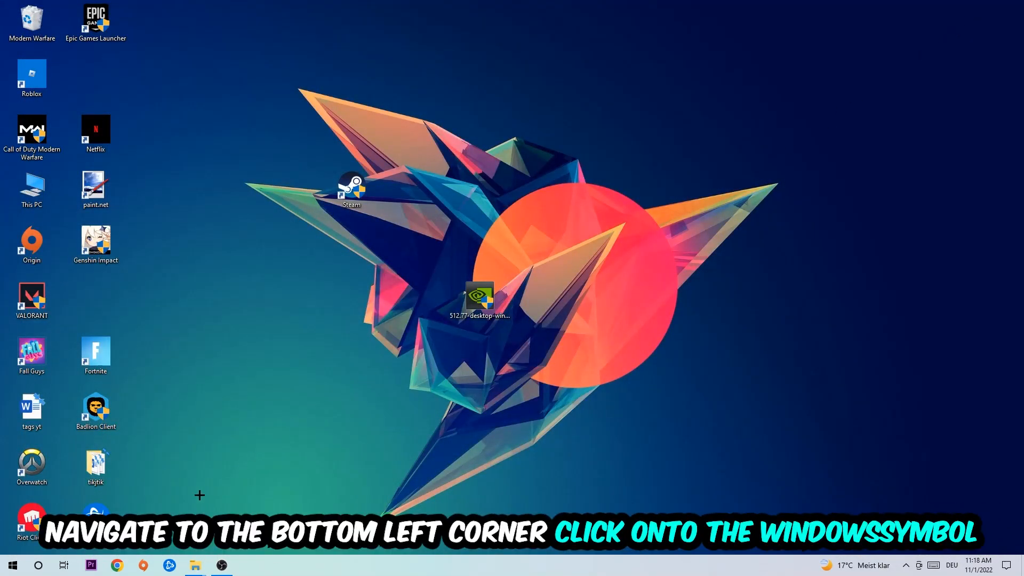
pyautogui.click(13, 565)
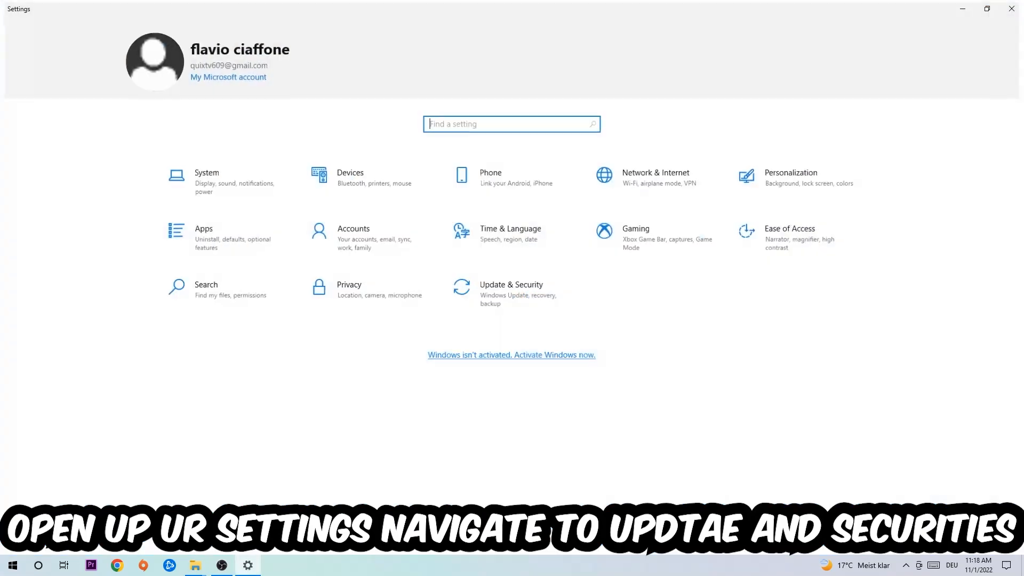
pyautogui.click(511, 285)
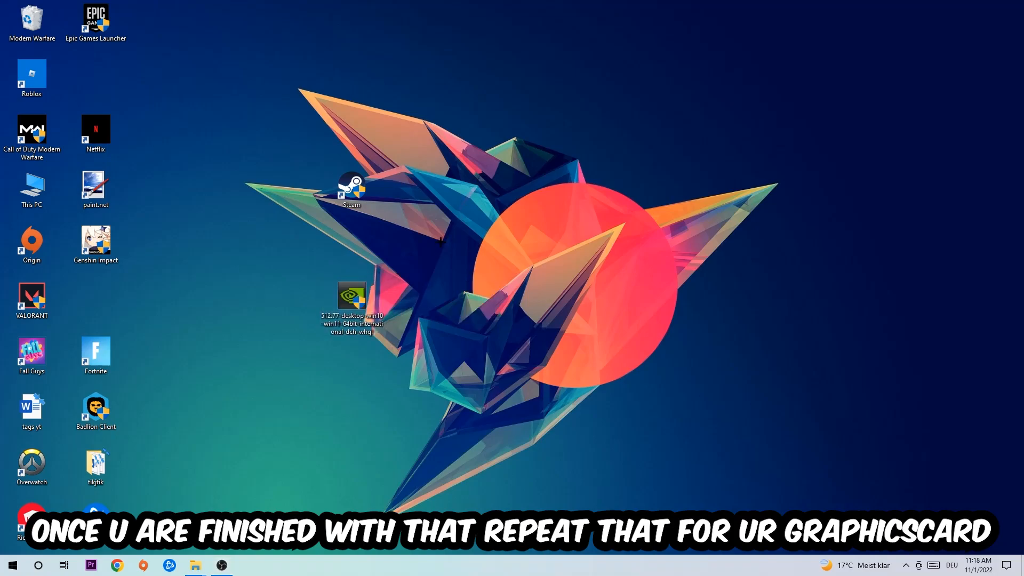
# Move the graphics driver file into the left icon column and open Steam shortcut Properties
pyautogui.moveTo(352, 300); pyautogui.dragTo(480, 305)
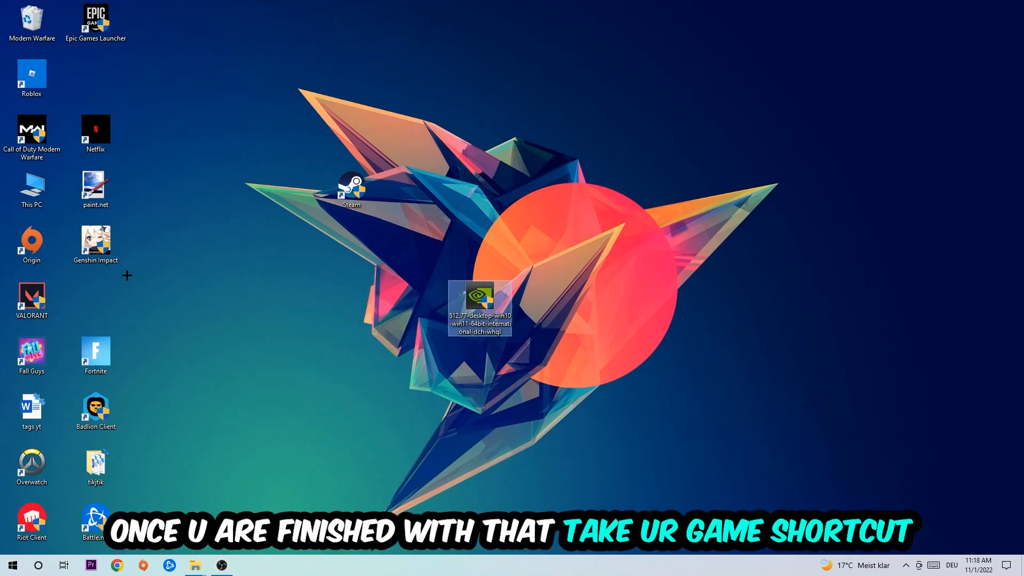
pyautogui.moveTo(351, 190); pyautogui.dragTo(544, 244)
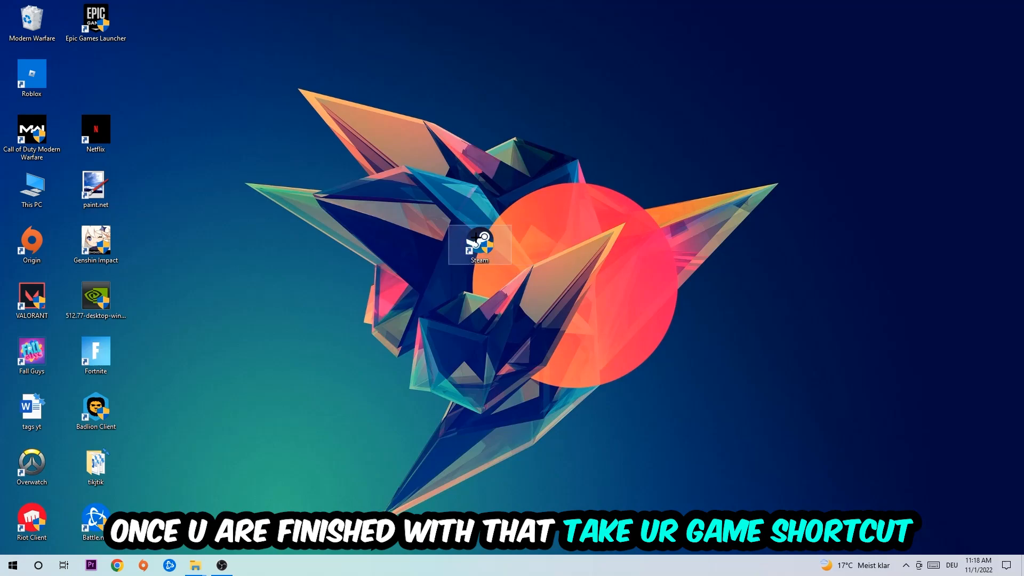
pyautogui.rightClick(481, 246)
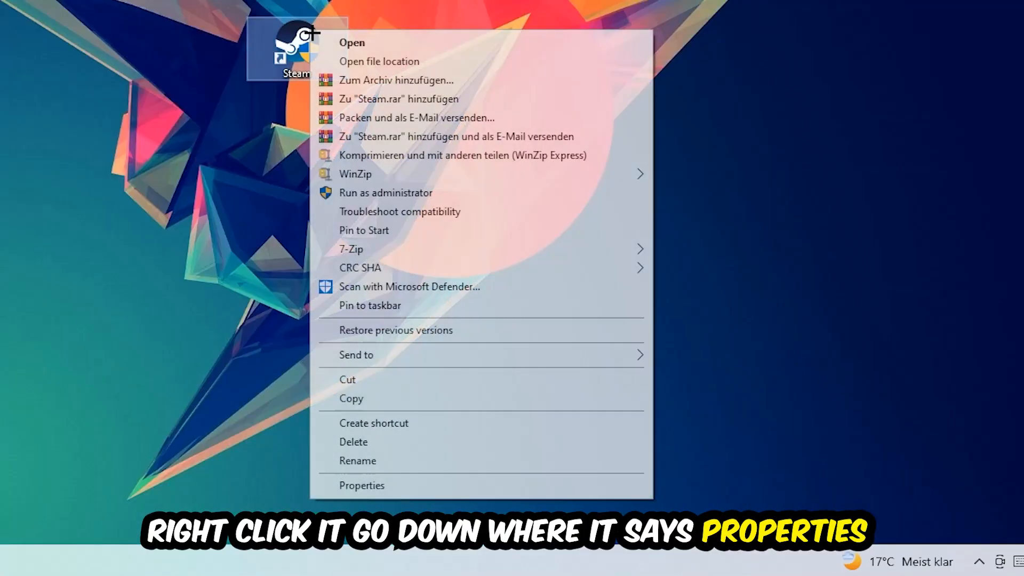
pyautogui.click(358, 486)
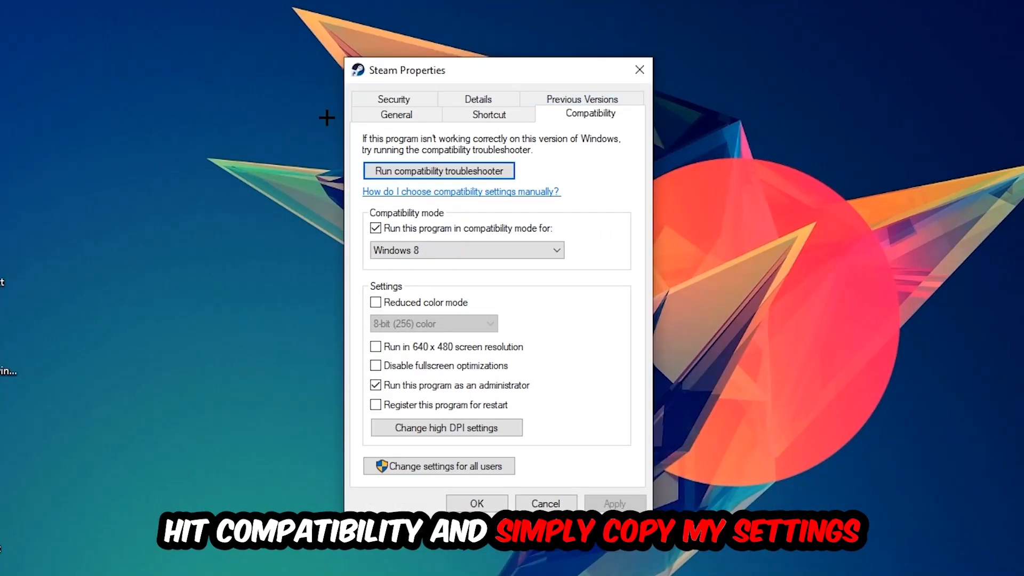
# Enable Windows 8 compatibility mode for Steam and move its shortcut near the top
pyautogui.click(375, 229)
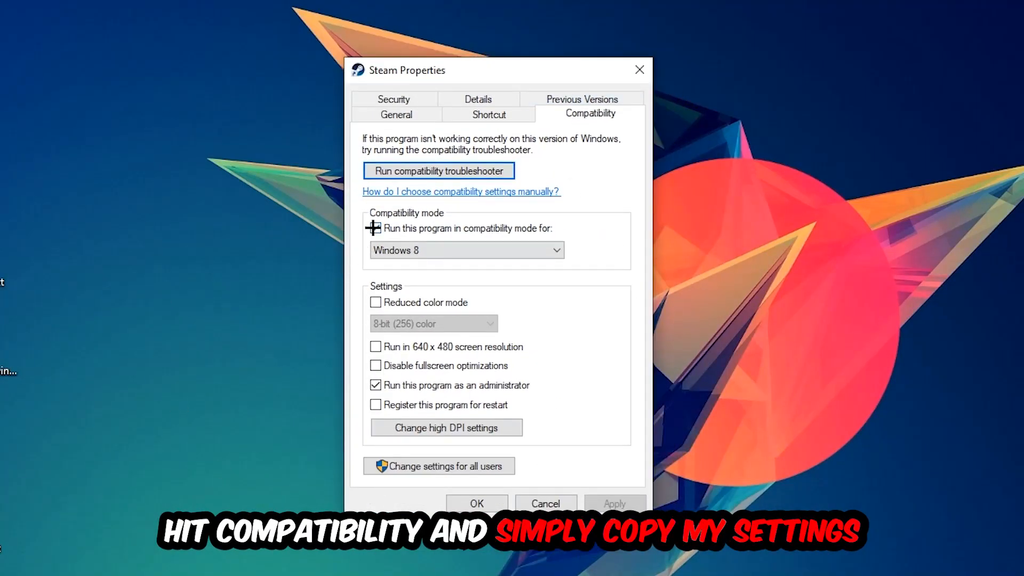
pyautogui.click(375, 229)
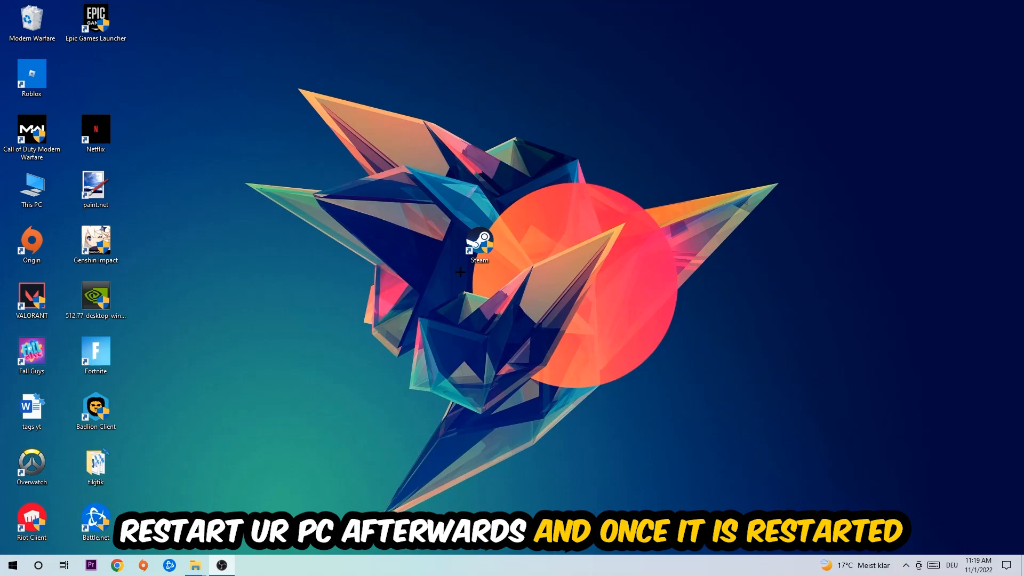
pyautogui.moveTo(479, 247); pyautogui.dragTo(416, 132)
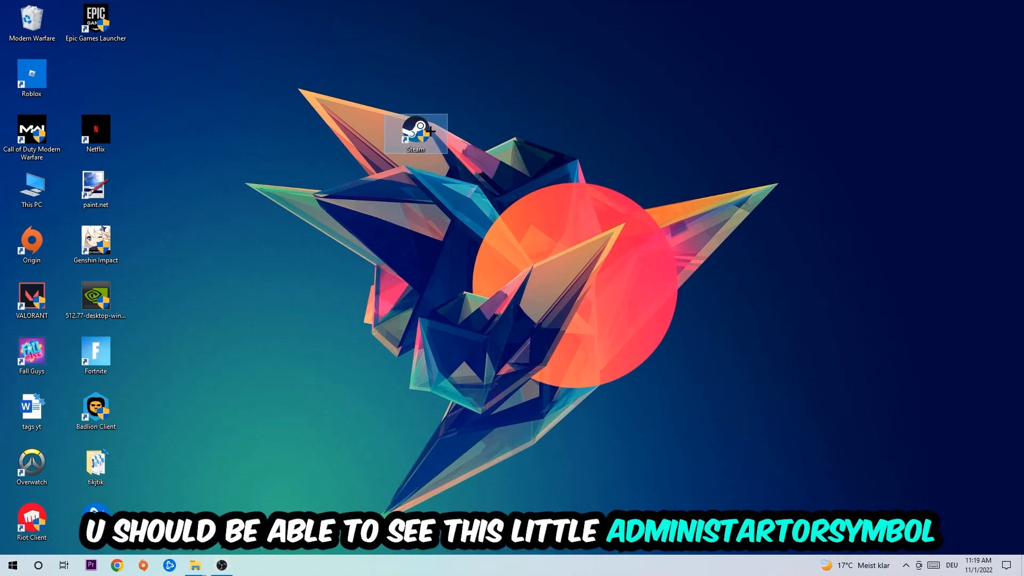
pyautogui.moveTo(416, 131)
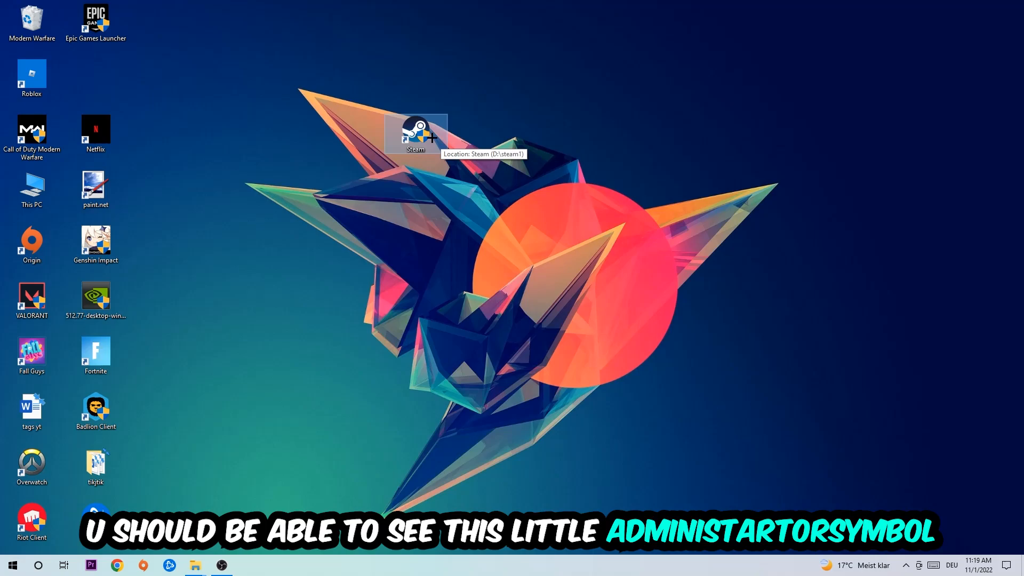